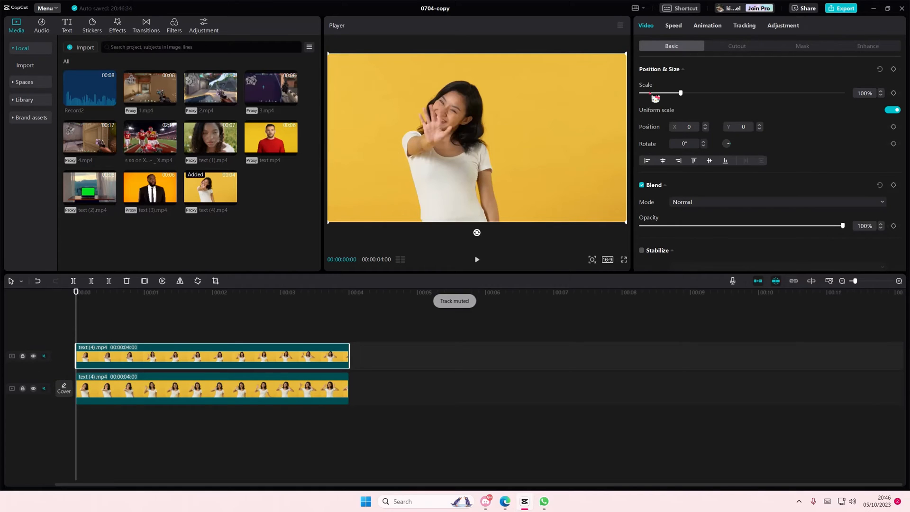
# Apply Auto cutout to the top video copy, isolating the woman from the background.
pyautogui.click(737, 46)
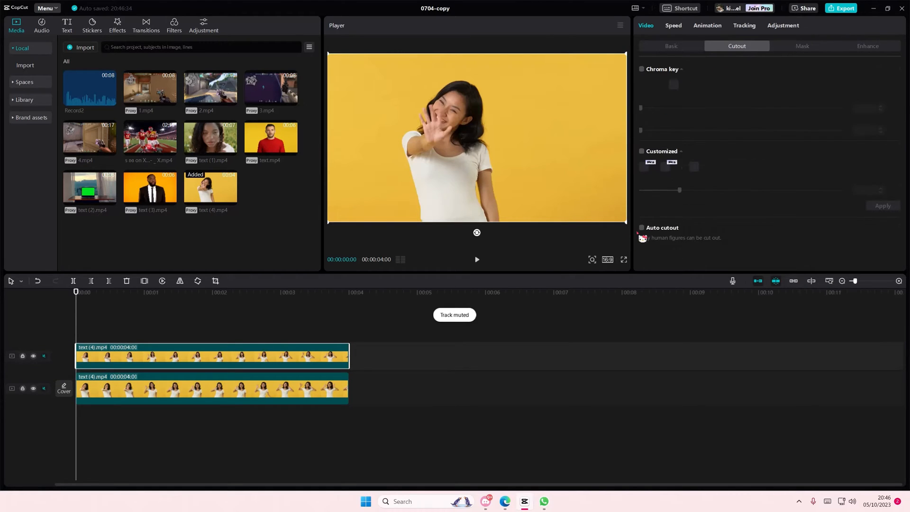
pyautogui.click(642, 227)
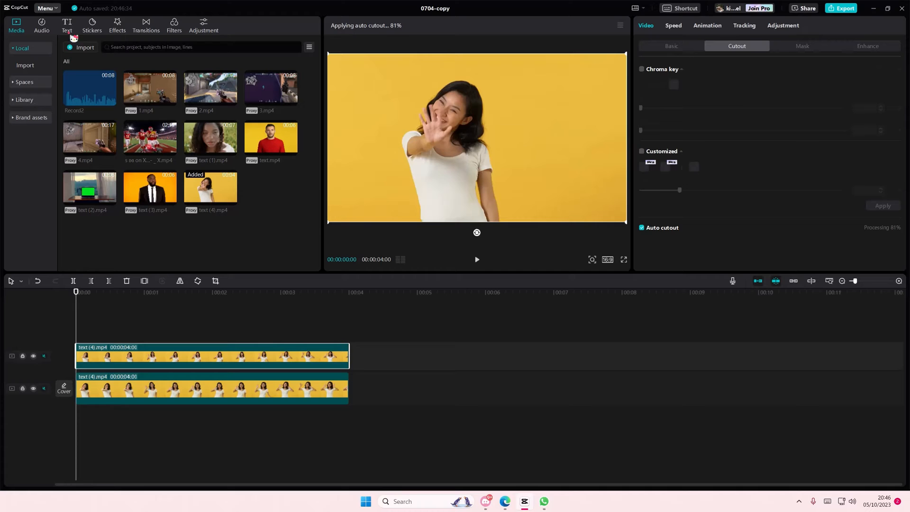
pyautogui.click(67, 25)
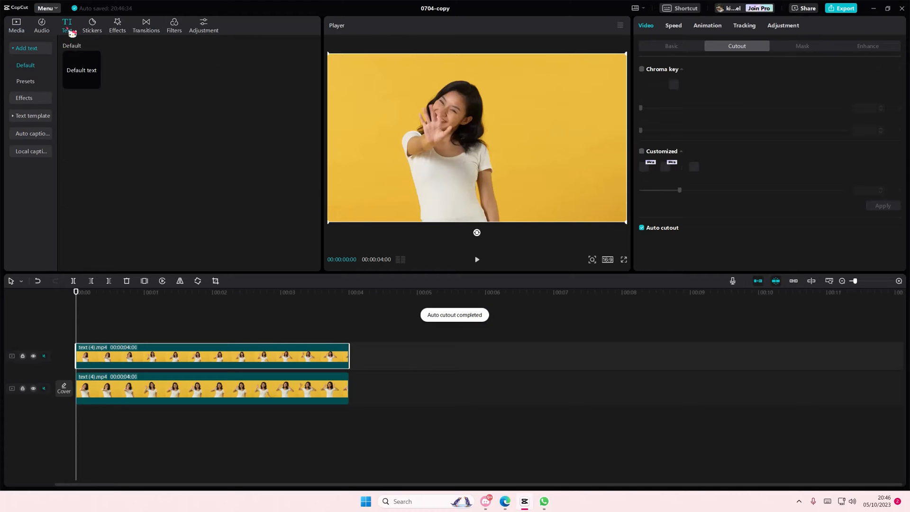
# Add a Default text clip between the two video copies and dismiss Project settings.
pyautogui.click(95, 83)
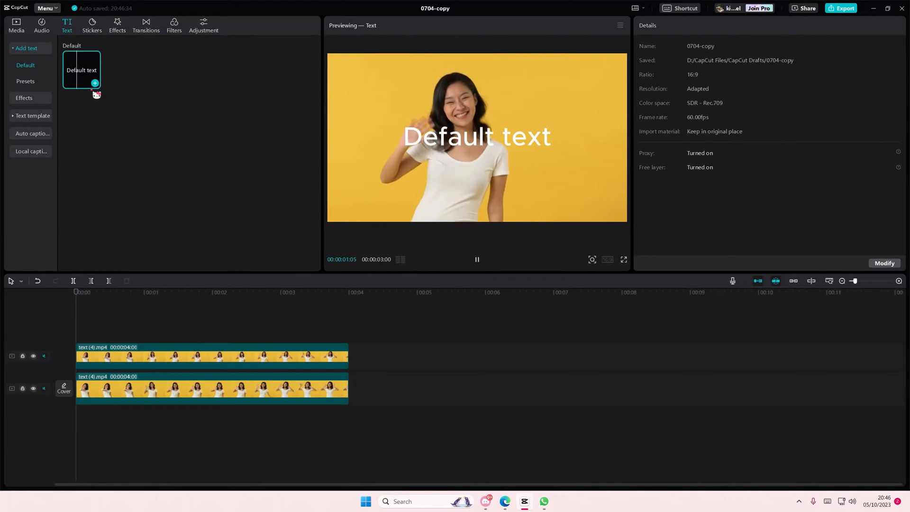
pyautogui.click(95, 83)
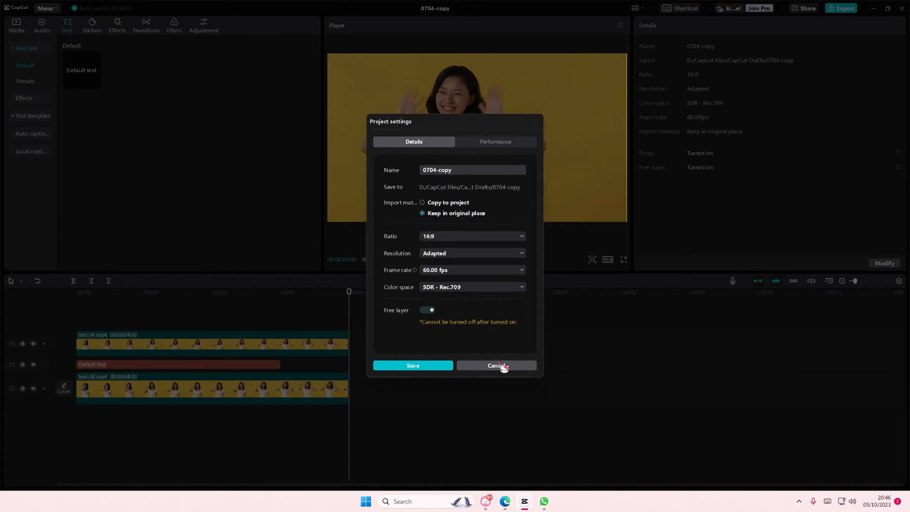
pyautogui.click(497, 365)
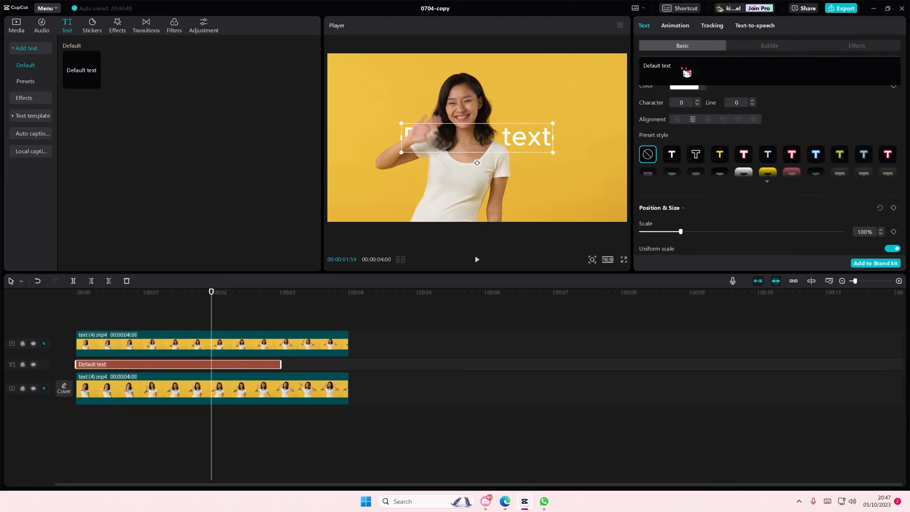
# Make the text read HELLO in a bold white font at the right of the frame.
pyautogui.write('HELLO')
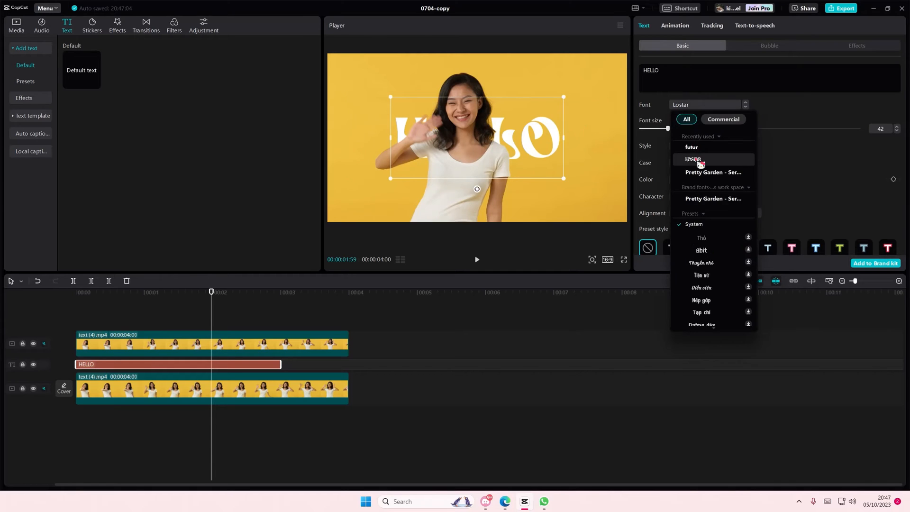
pyautogui.click(691, 147)
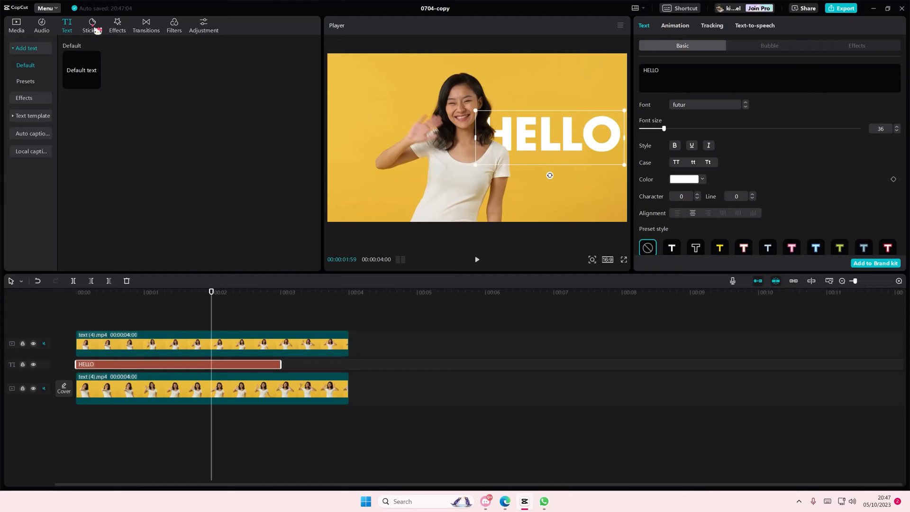
pyautogui.click(91, 24)
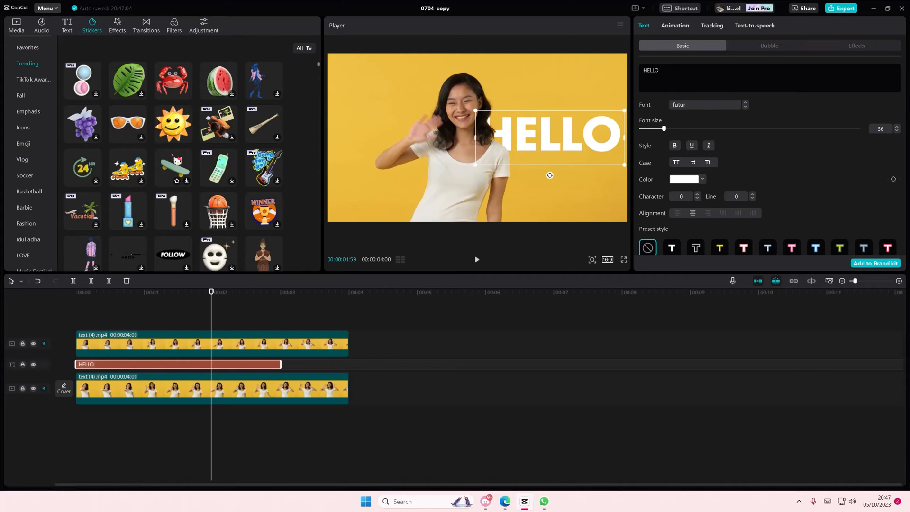
# Place the Fall autumn trees sticker on a track between the video copies, behind the woman.
pyautogui.scroll(-3)
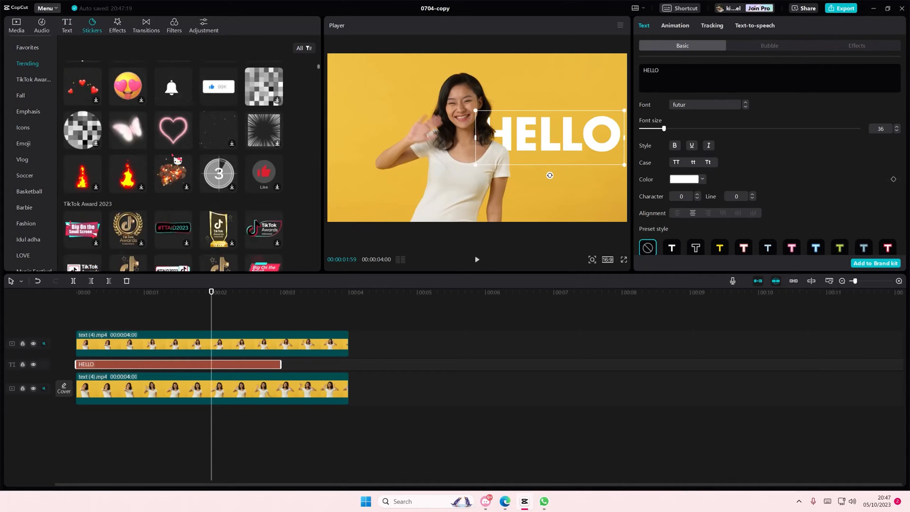
pyautogui.click(20, 95)
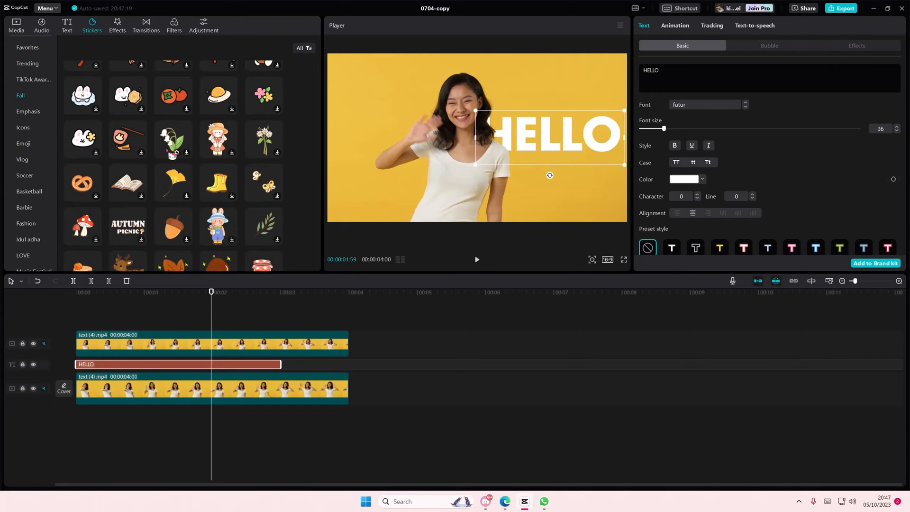
pyautogui.scroll(-3)
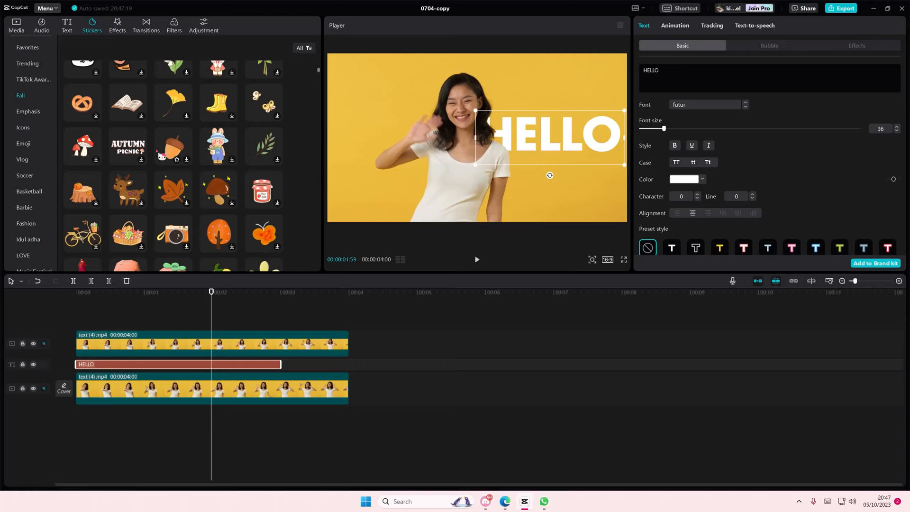
pyautogui.scroll(-3)
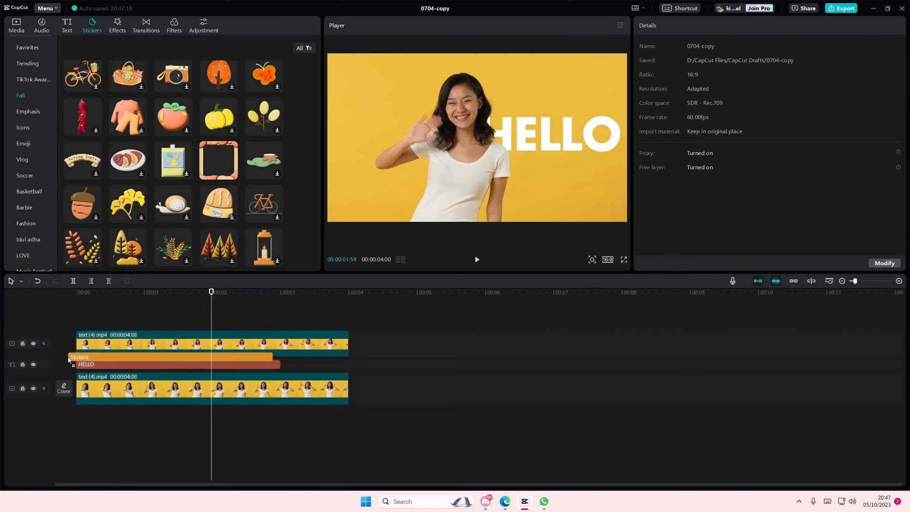
pyautogui.click(174, 356)
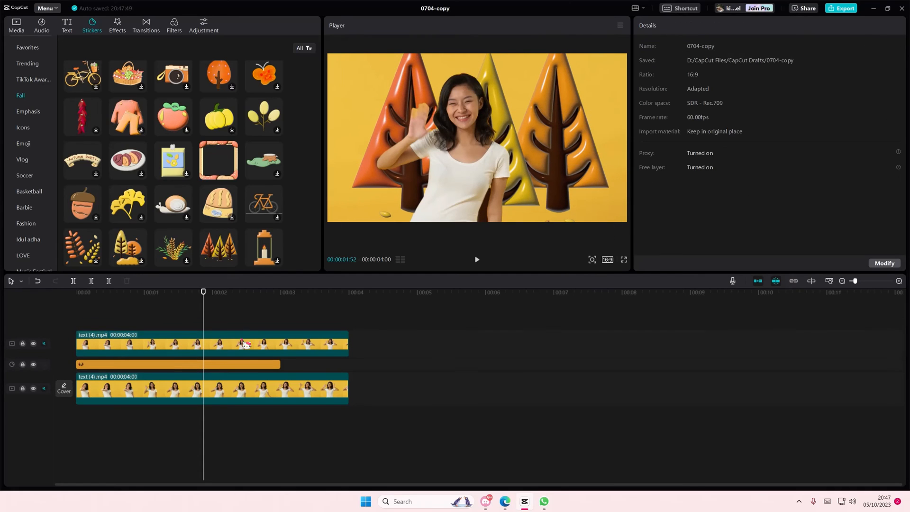
pyautogui.click(211, 344)
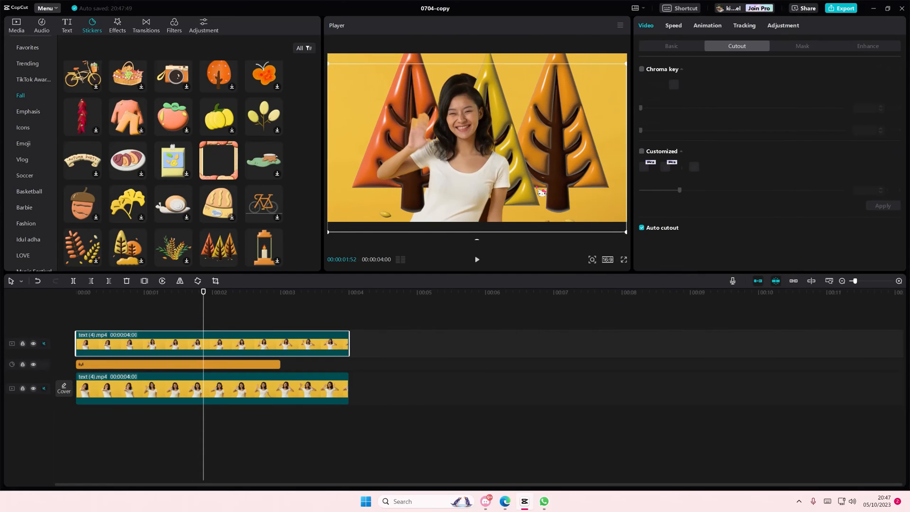
# Add the wheat stalks sticker below the cutout video so it shows behind the woman.
pyautogui.click(175, 364)
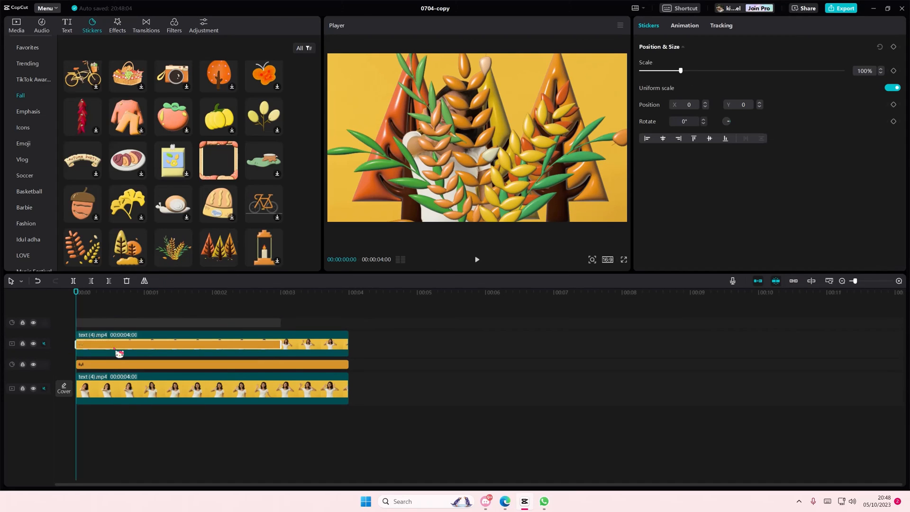
pyautogui.click(476, 259)
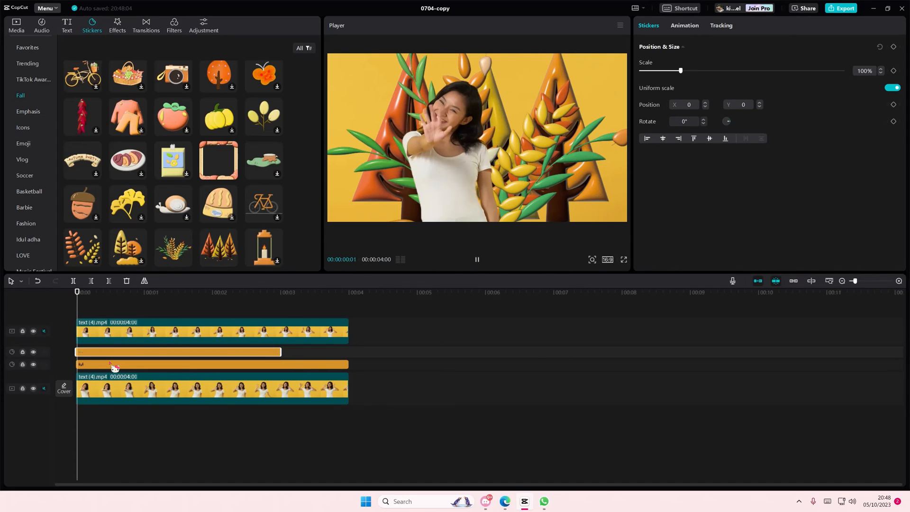